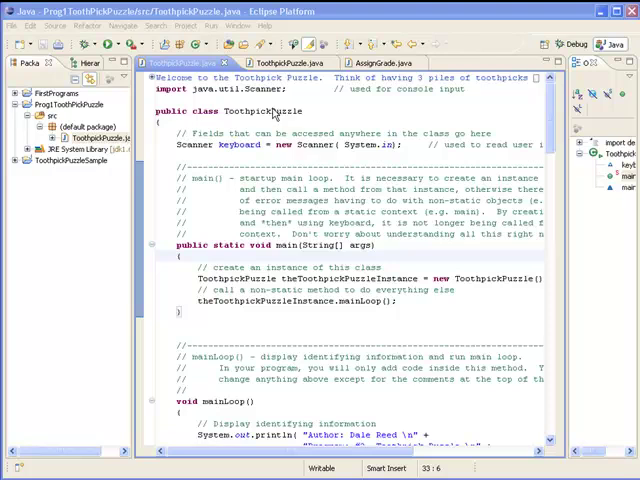
pyautogui.moveTo(550, 120)
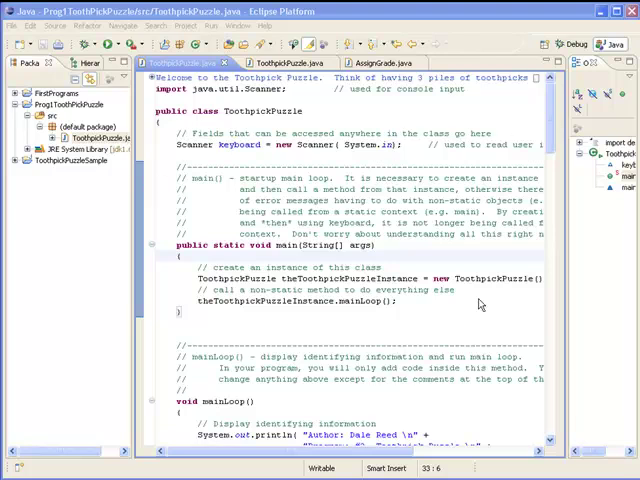
pyautogui.moveTo(305, 303)
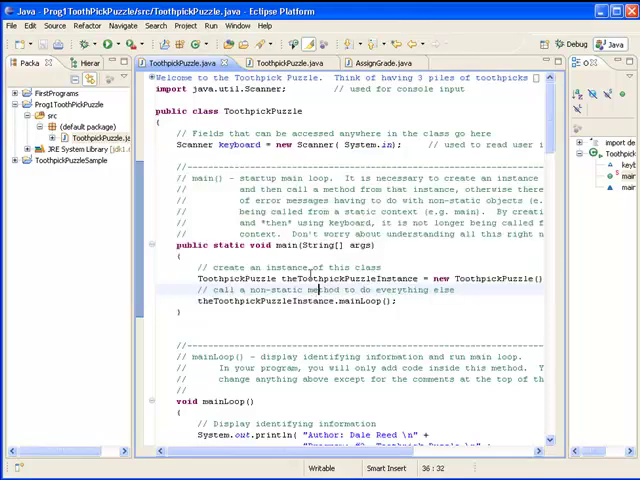
pyautogui.moveTo(99, 46)
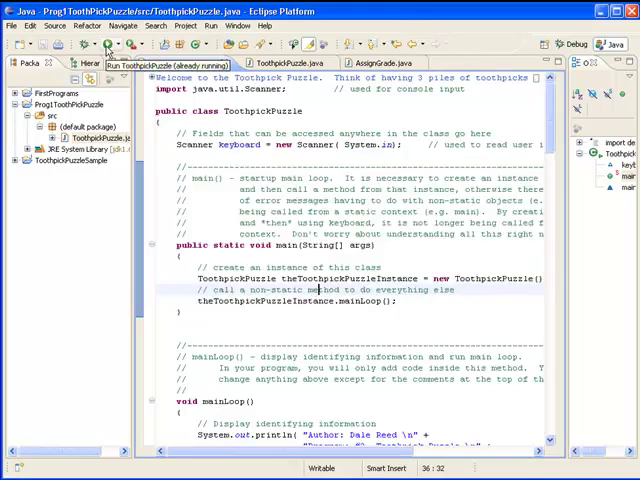
# Launch ToothpickPuzzle and view its welcome text and first move prompt in the Console
pyautogui.click(105, 47)
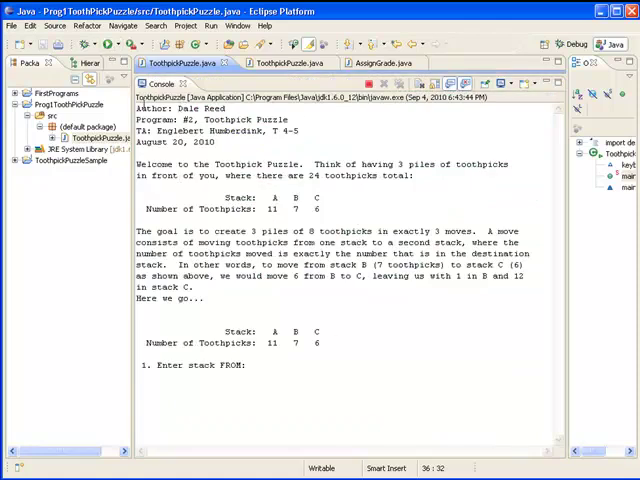
pyautogui.click(252, 365)
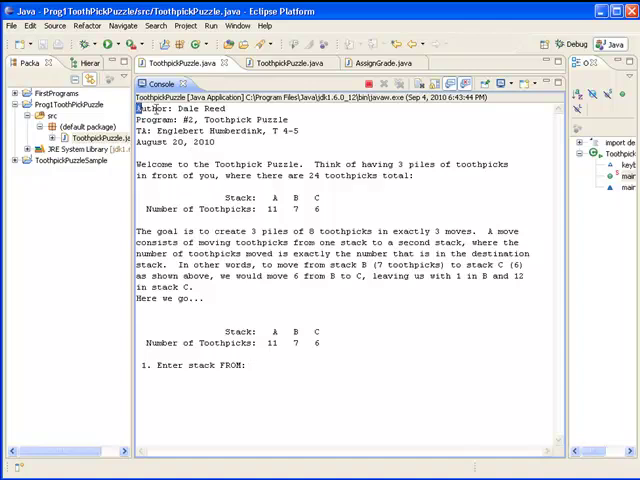
pyautogui.moveTo(137, 107); pyautogui.dragTo(300, 209)
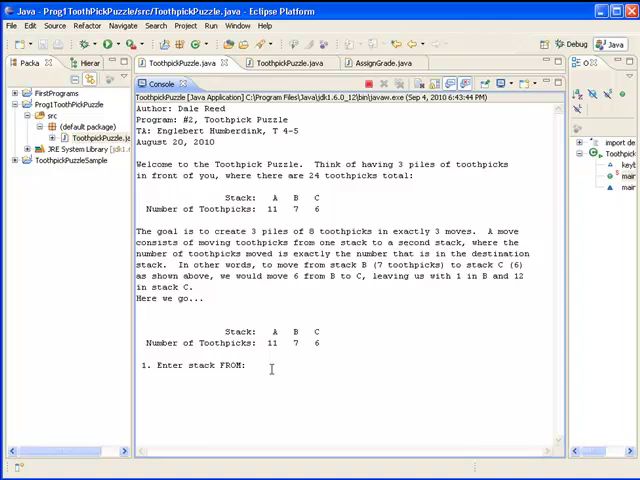
# Enter move 1 as A to B and move 2 as C to A, leaving stacks 8, 14 and 2
pyautogui.write('A')
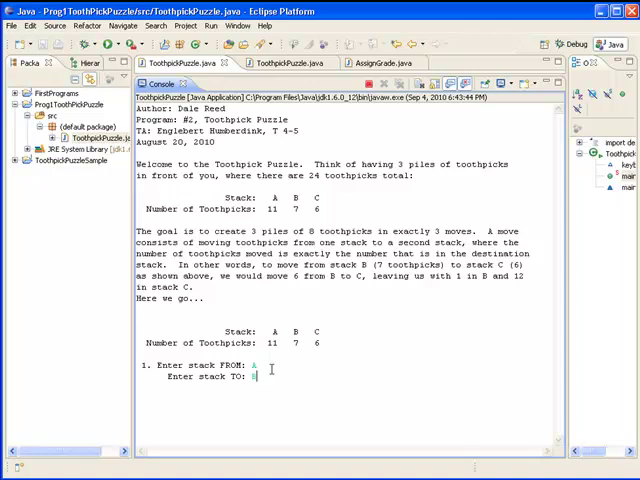
pyautogui.write('B')
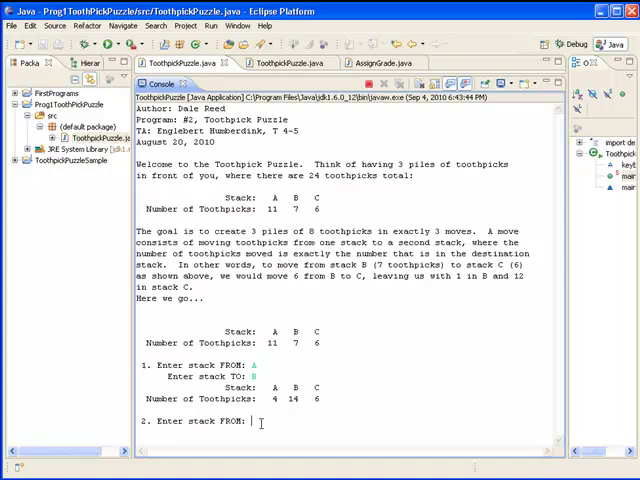
pyautogui.write('C')
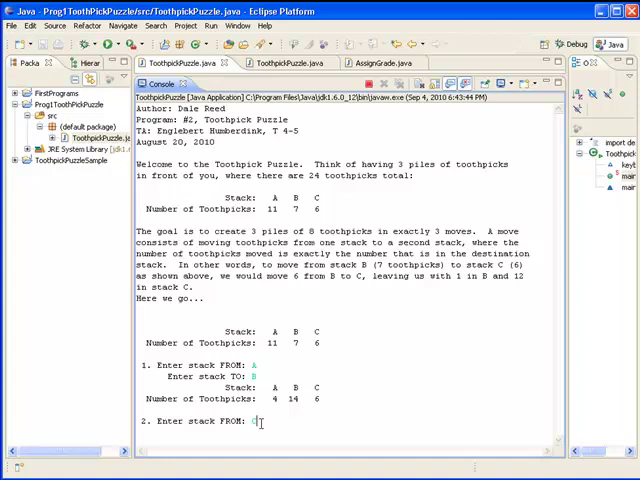
pyautogui.write('C')
pyautogui.write('A')
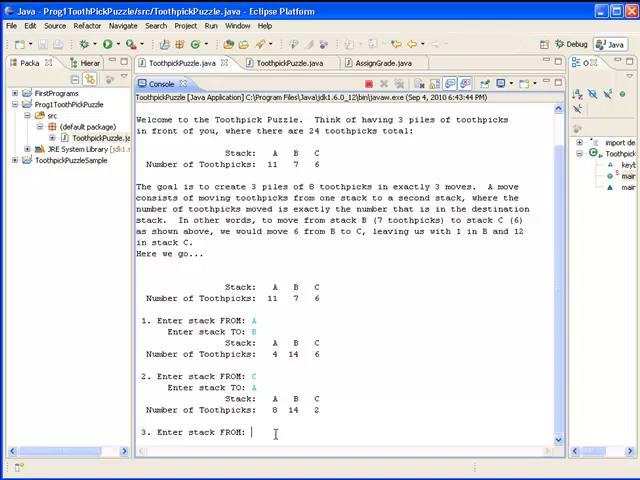
pyautogui.write('B')
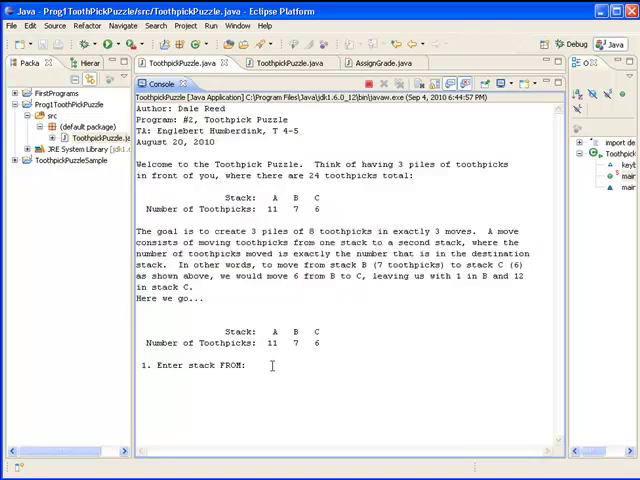
# In the new run, move stack A onto C for 5, 7, 12, then enter B as the next source
pyautogui.write('A')
pyautogui.write('C')
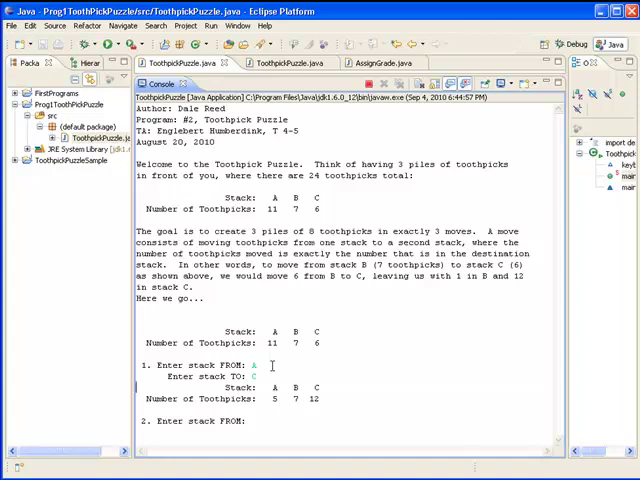
pyautogui.write('B')
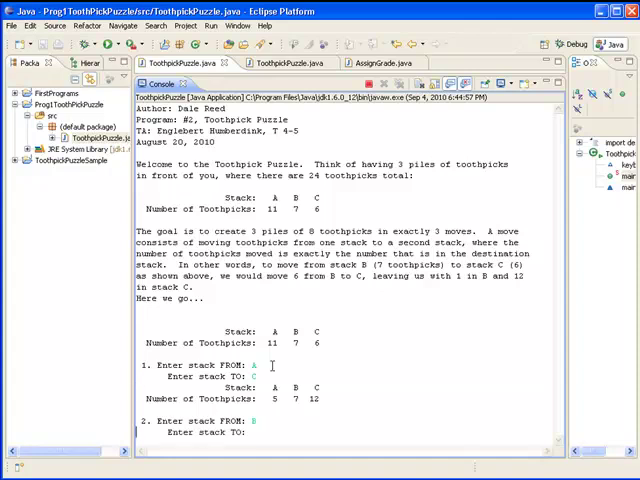